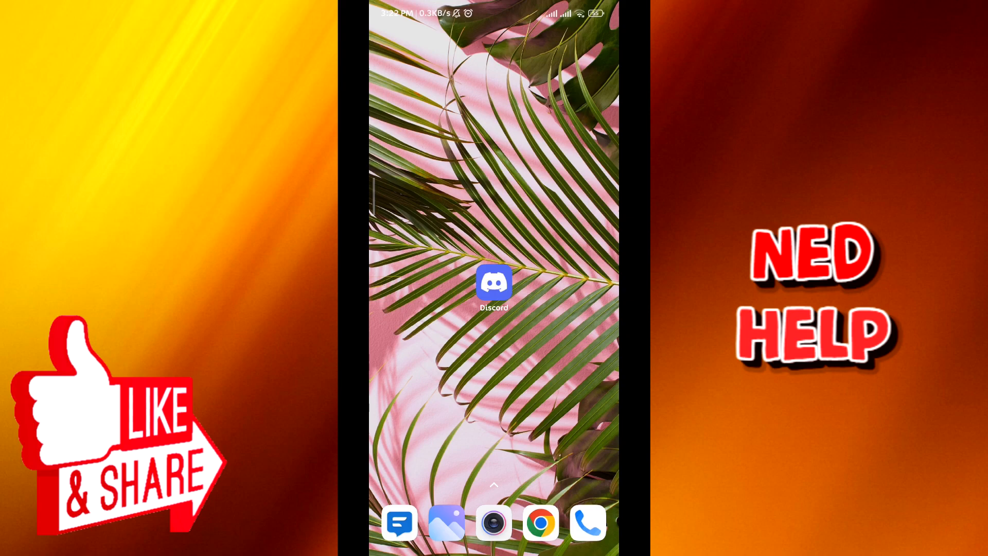
Launch Discord from the home screen to show the #tuto channel.
left_click(494, 284)
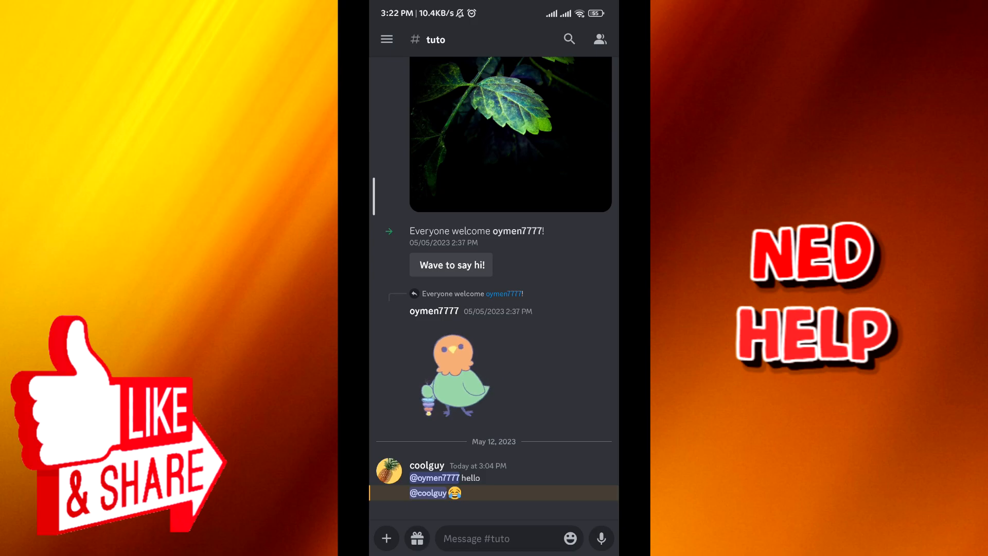
Open oy's server channel list and join the tutos voice channel muted.
left_click(386, 39)
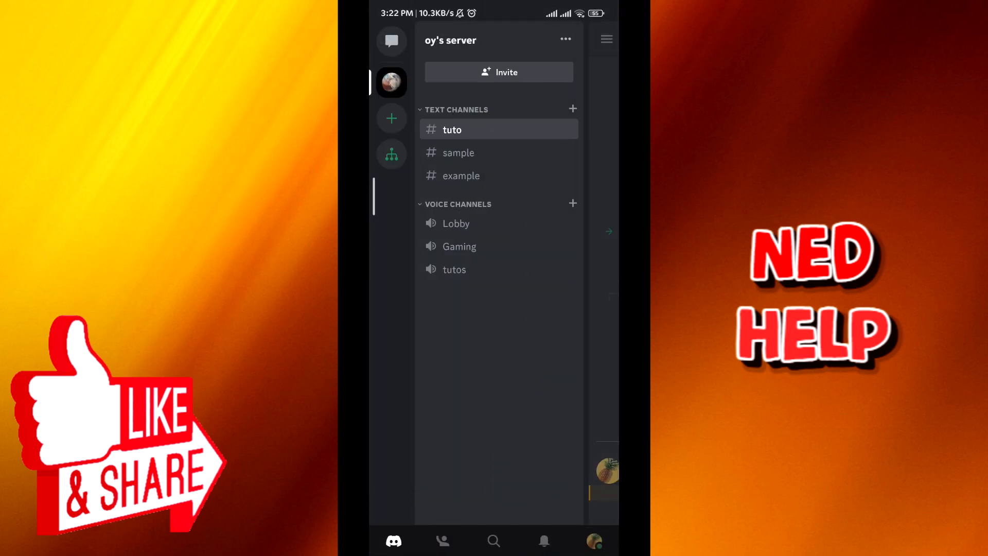
left_click(455, 223)
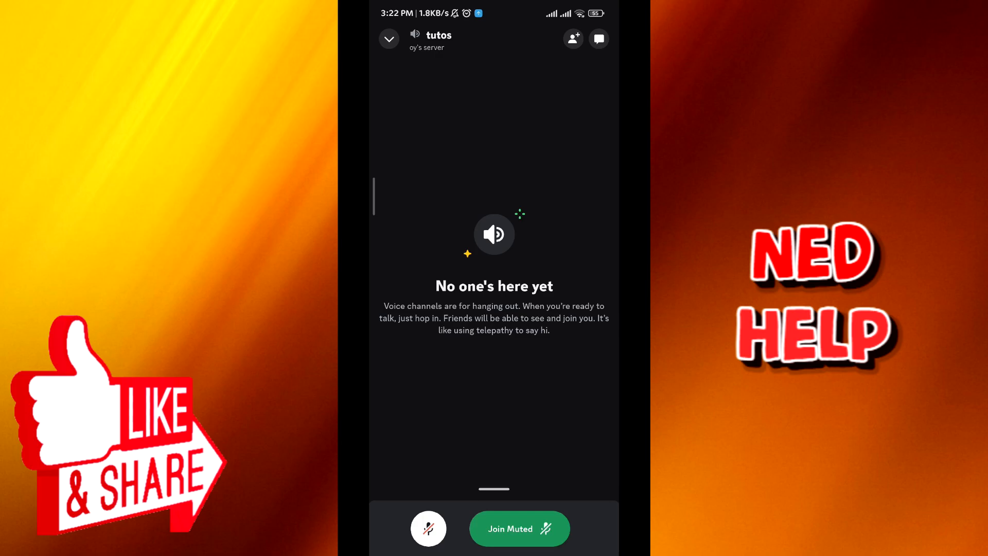
left_click(520, 529)
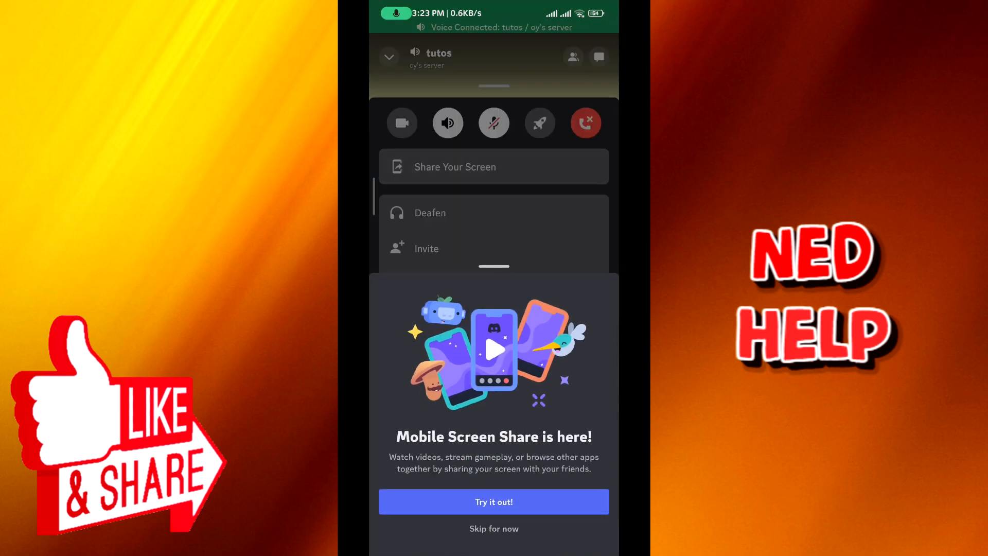
Start screen sharing via 'Try it out!' and allow recording with 'START NOW'.
left_click(493, 502)
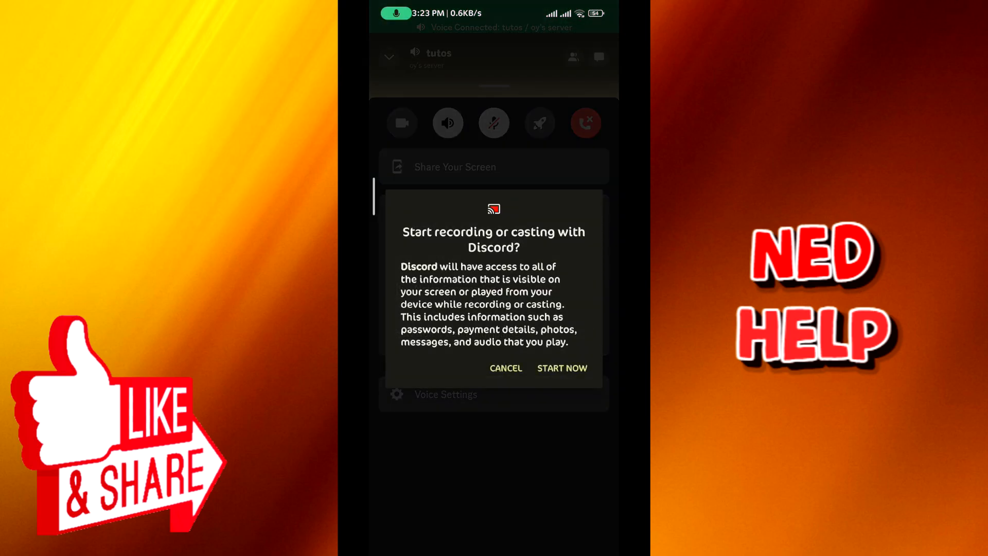
left_click(562, 368)
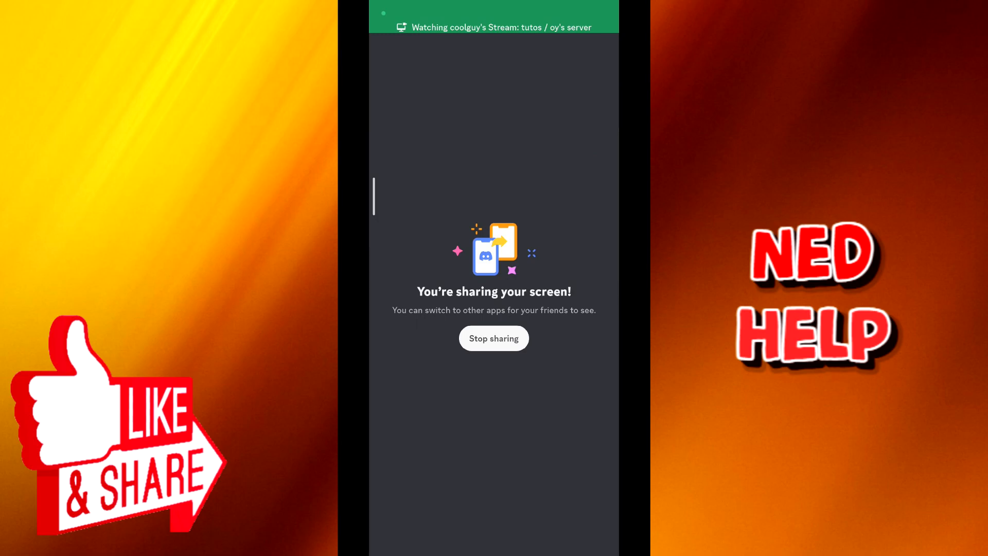
left_click(493, 338)
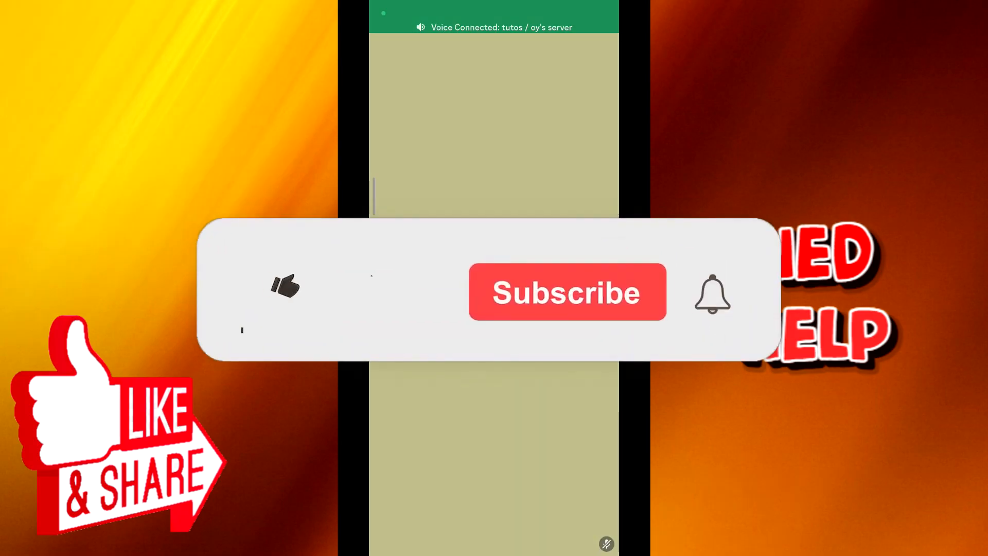